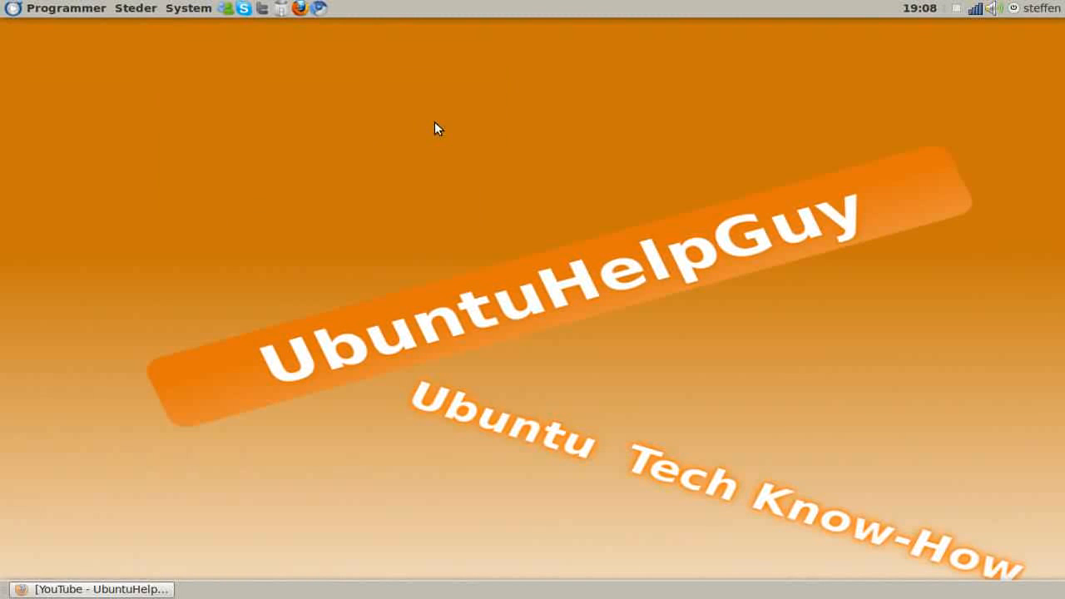
{"action": "mouse_move", "coordinate": [146, 60]}
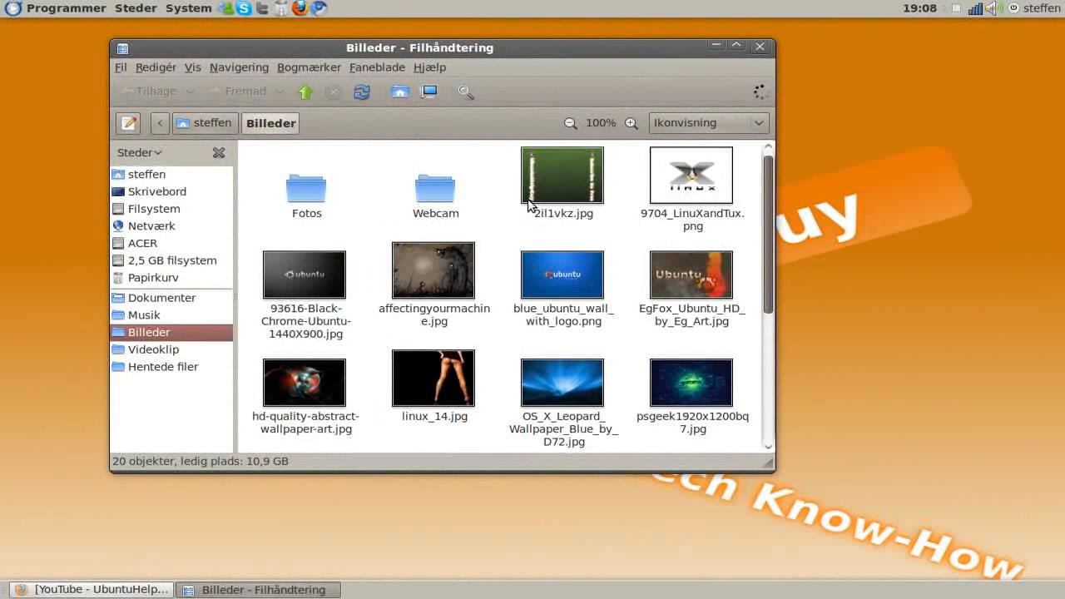
Open the Baggrunde og emblemer dialog from the Redigér menu
{"action": "left_click", "coordinate": [156, 68]}
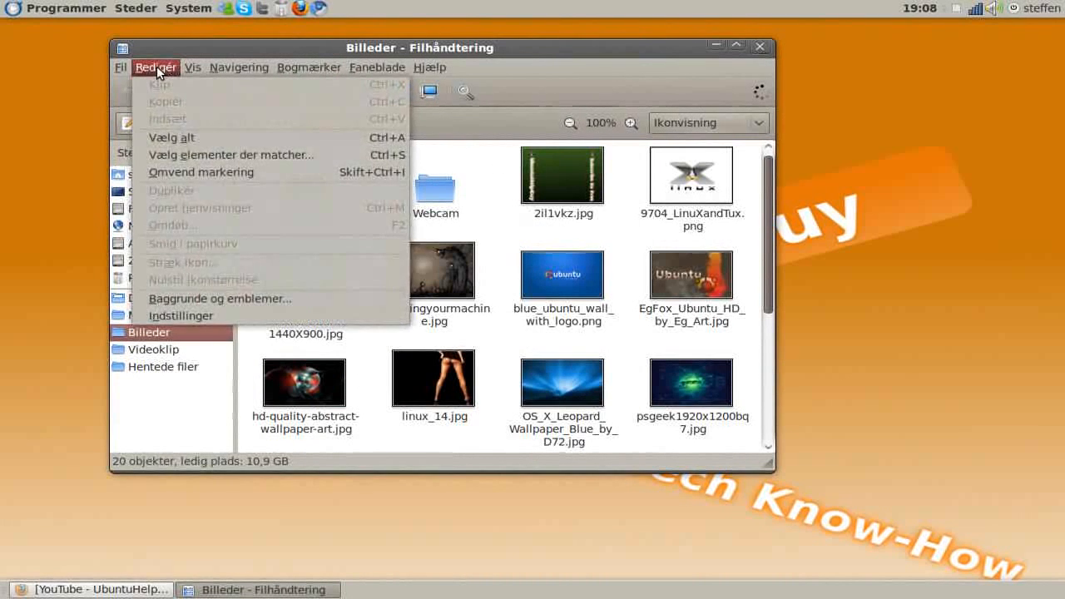
{"action": "left_click", "coordinate": [219, 298]}
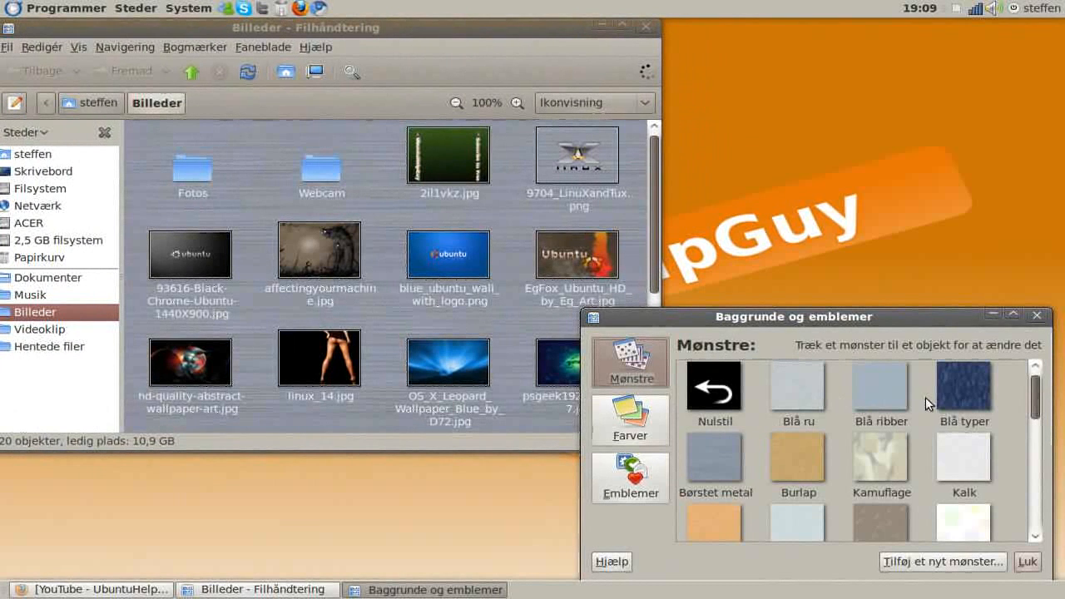